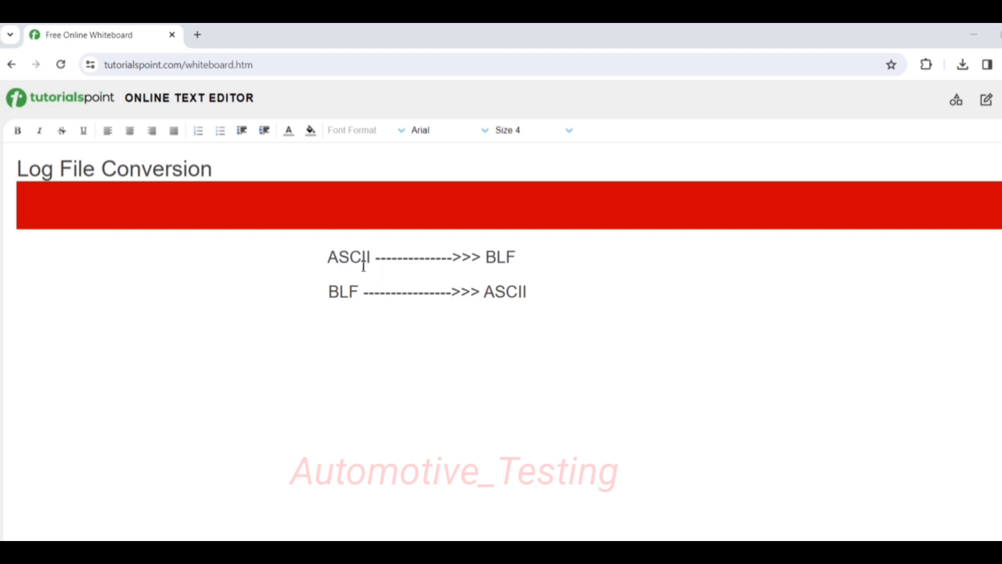
Highlight the word ASCII in both conversion lines of the notes
double_click(348, 257)
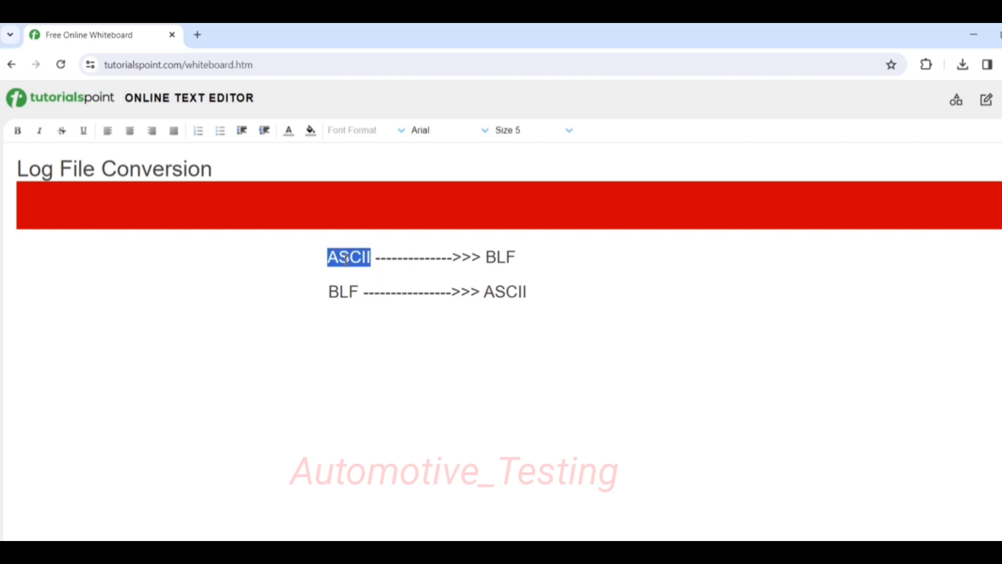
double_click(501, 256)
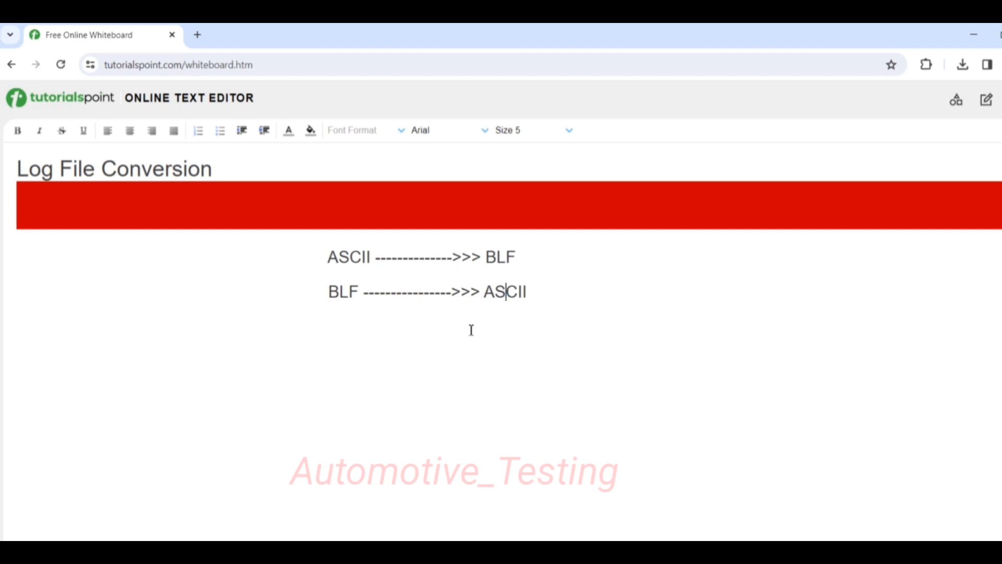
mouse_move(377, 400)
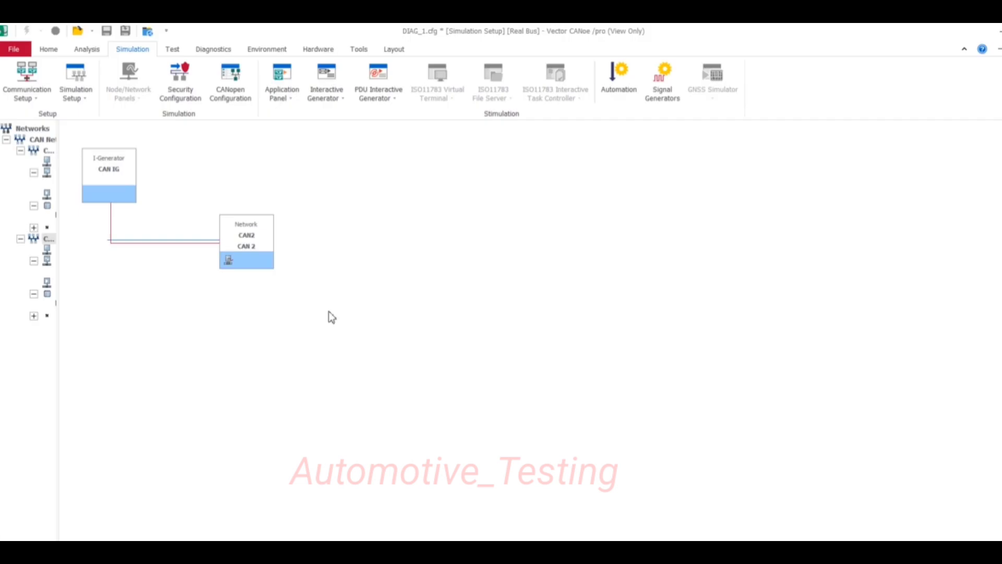
Open the Measurement Setup diagram from the Analysis tools
left_click(87, 48)
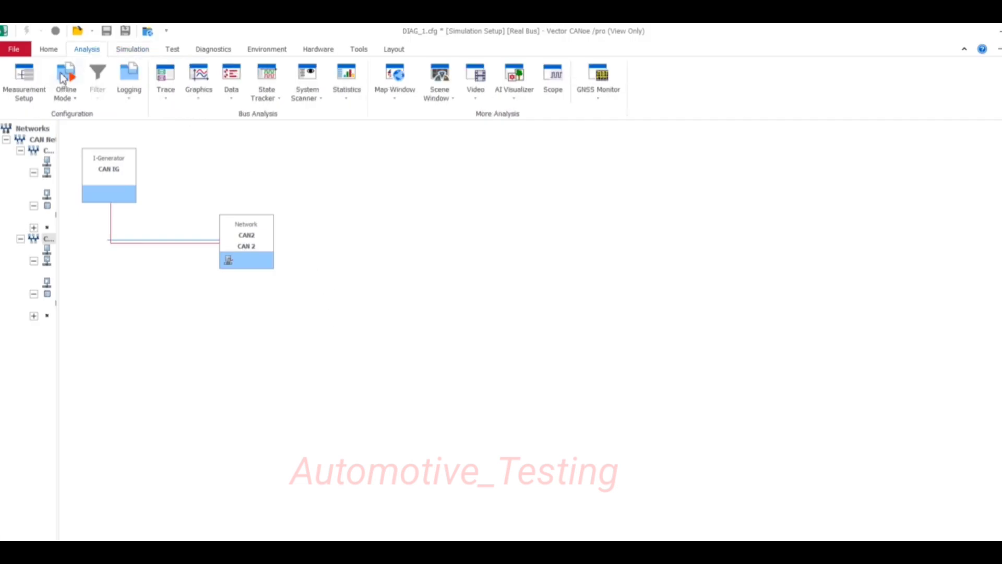
left_click(24, 80)
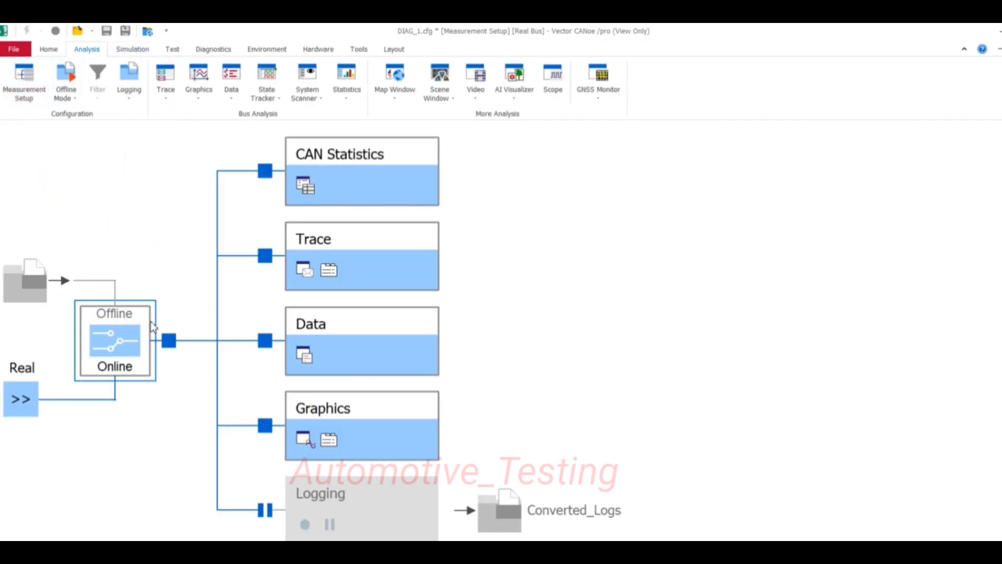
mouse_move(115, 343)
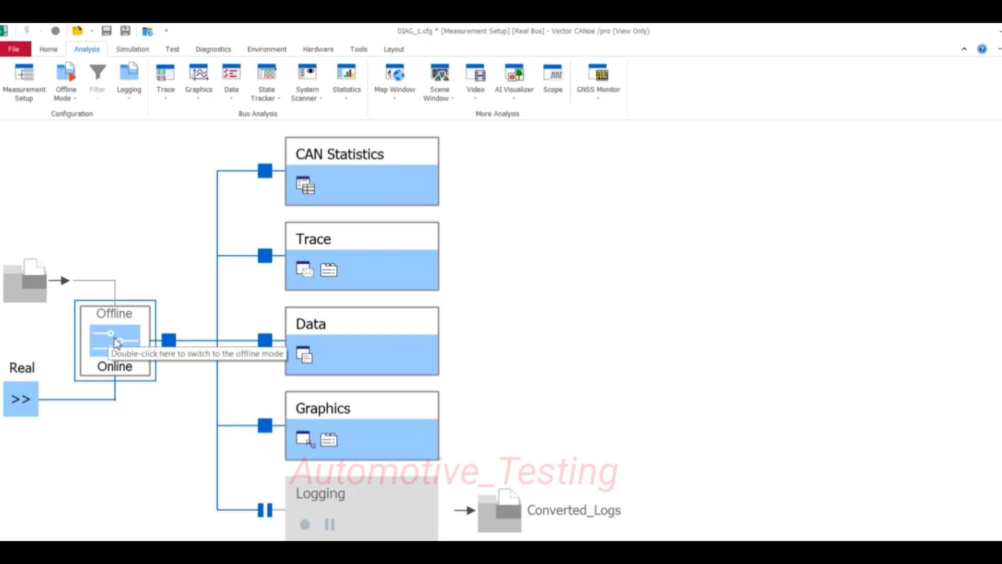
mouse_move(114, 340)
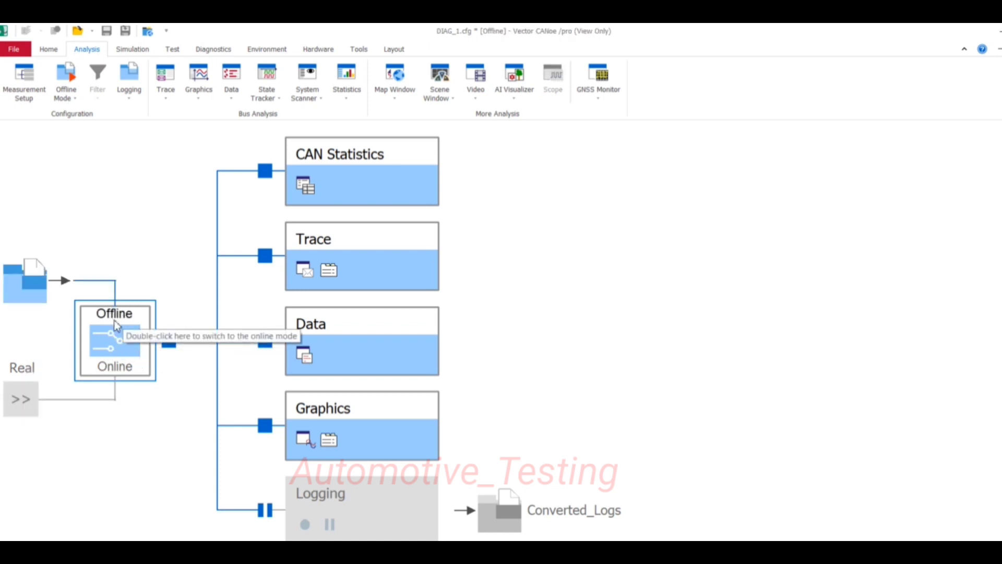
mouse_move(26, 281)
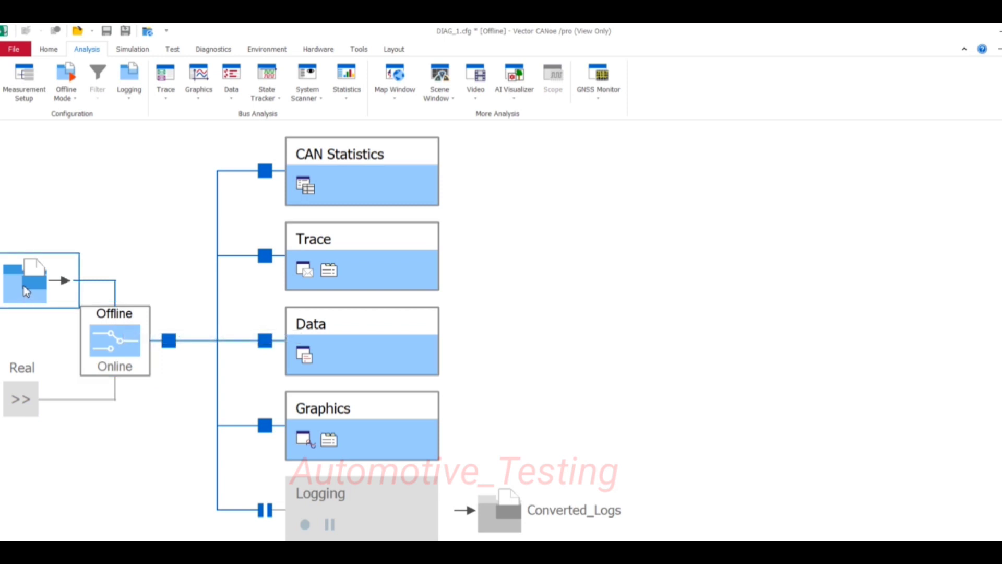
Add event1.asc from D:\CANOE Logs to the offline source file list
right_click(26, 280)
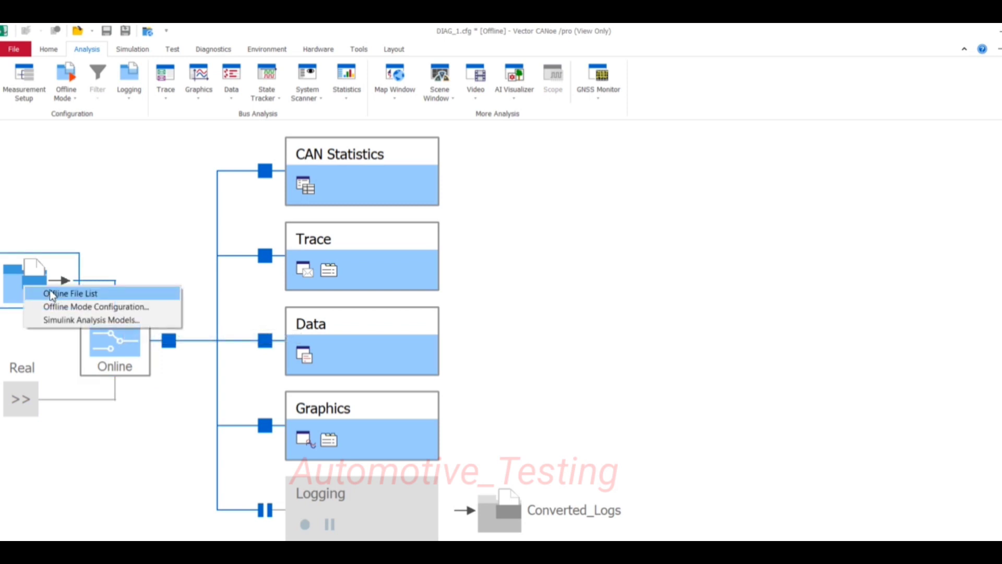
left_click(71, 294)
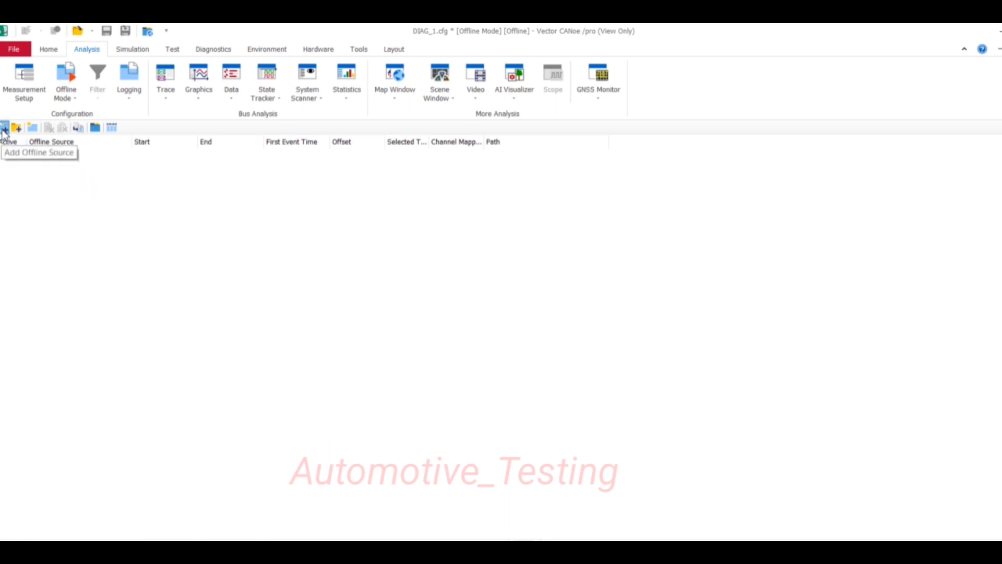
left_click(5, 127)
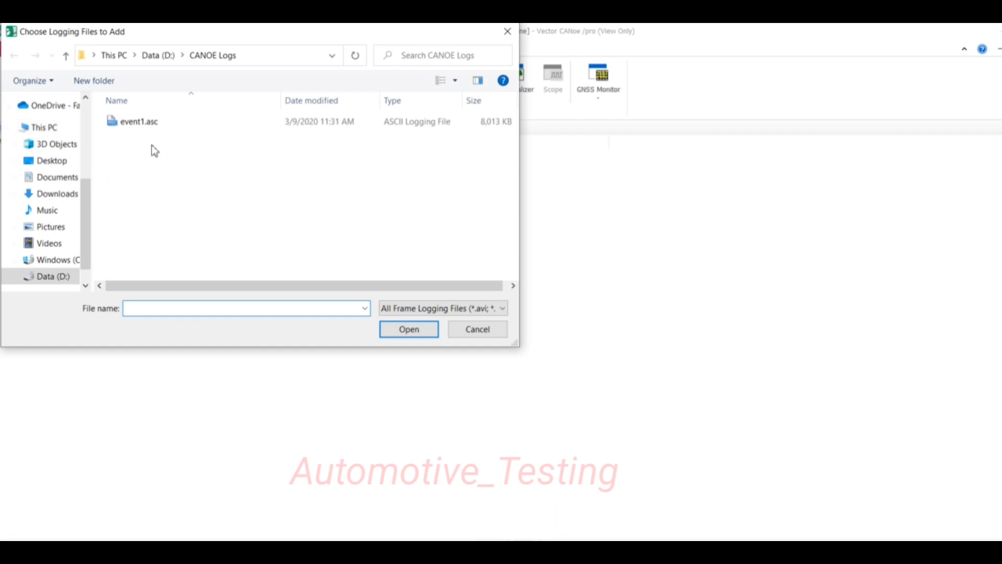
left_click(137, 120)
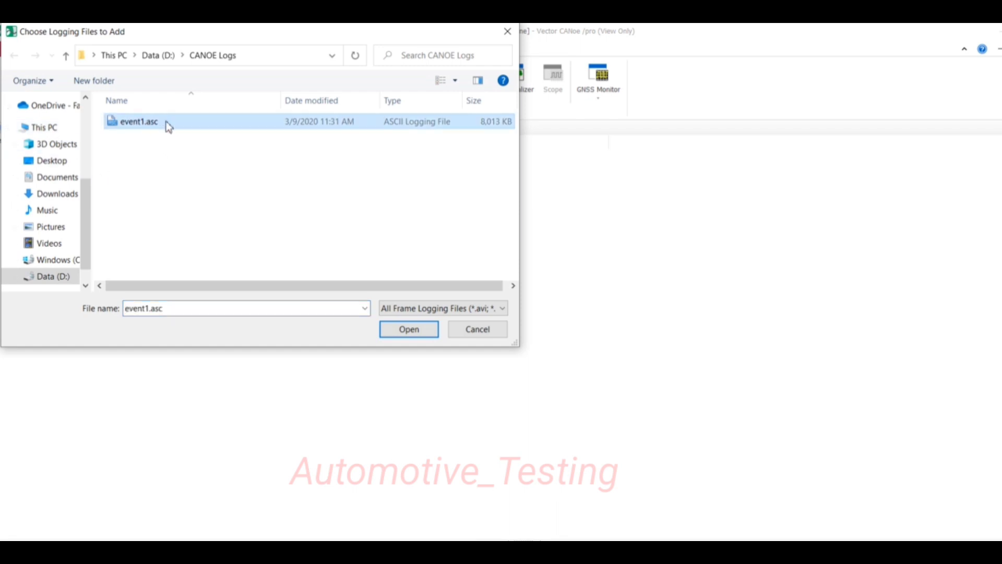
mouse_move(402, 130)
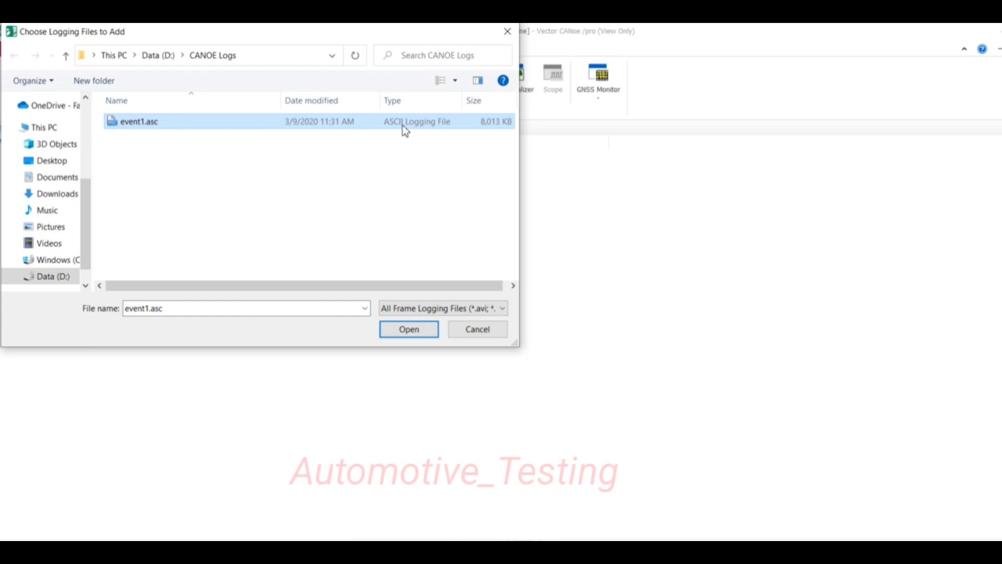
mouse_move(395, 188)
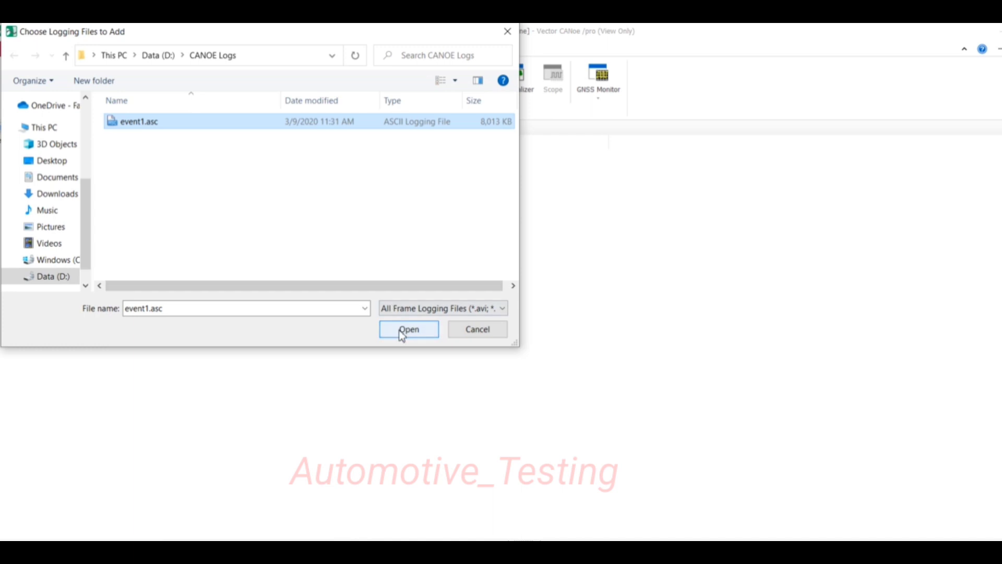
left_click(408, 328)
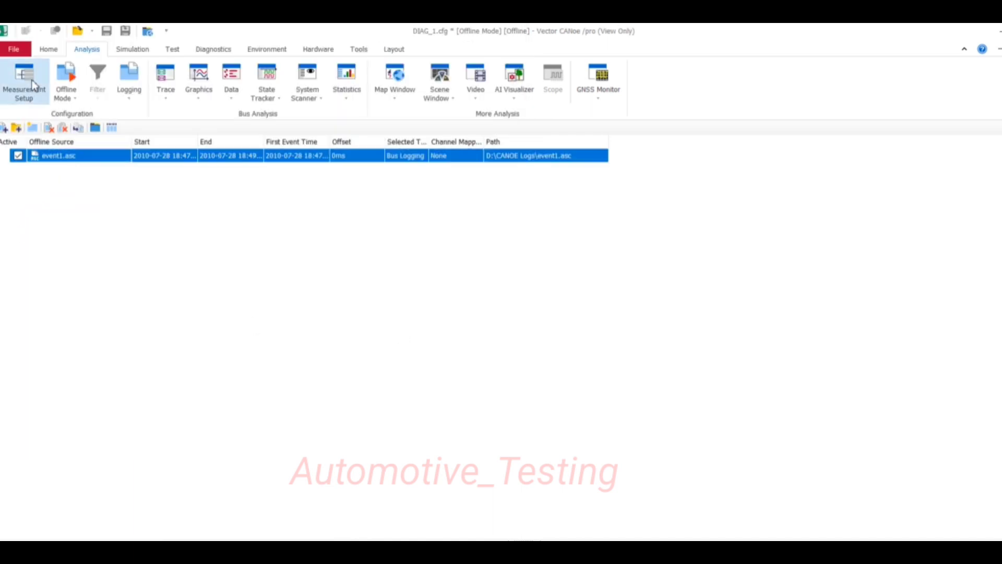
Return to Measurement Setup and bring up the Converted_Logs logging block options
left_click(23, 82)
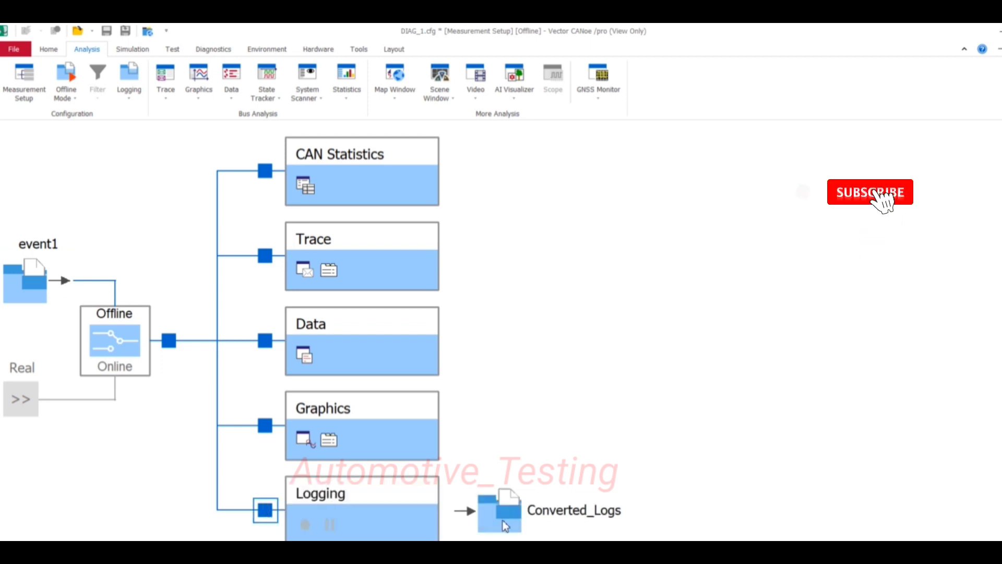
right_click(500, 510)
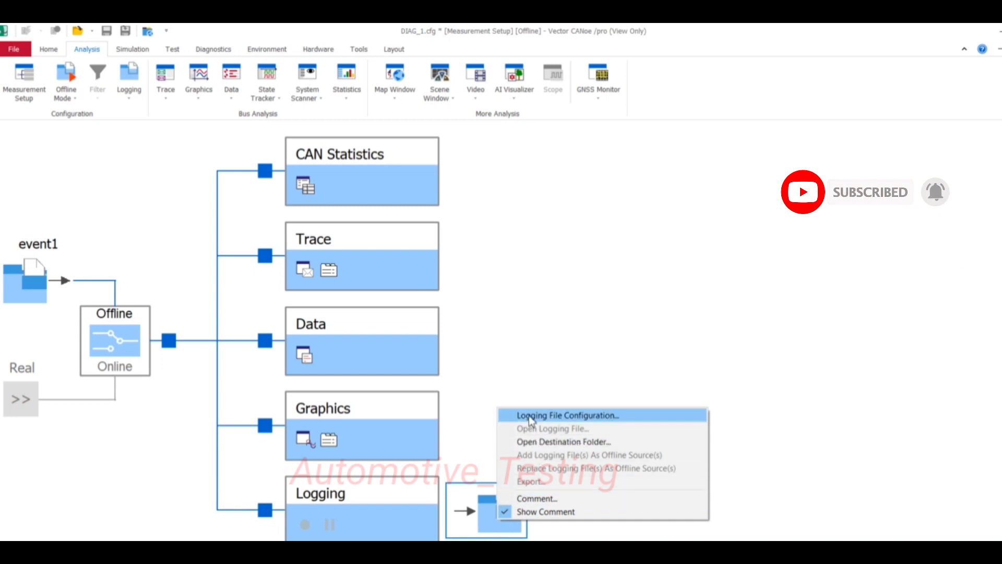
Set the Converted_Logs logging file format to BLF Frame Logging (*.blf)
left_click(567, 414)
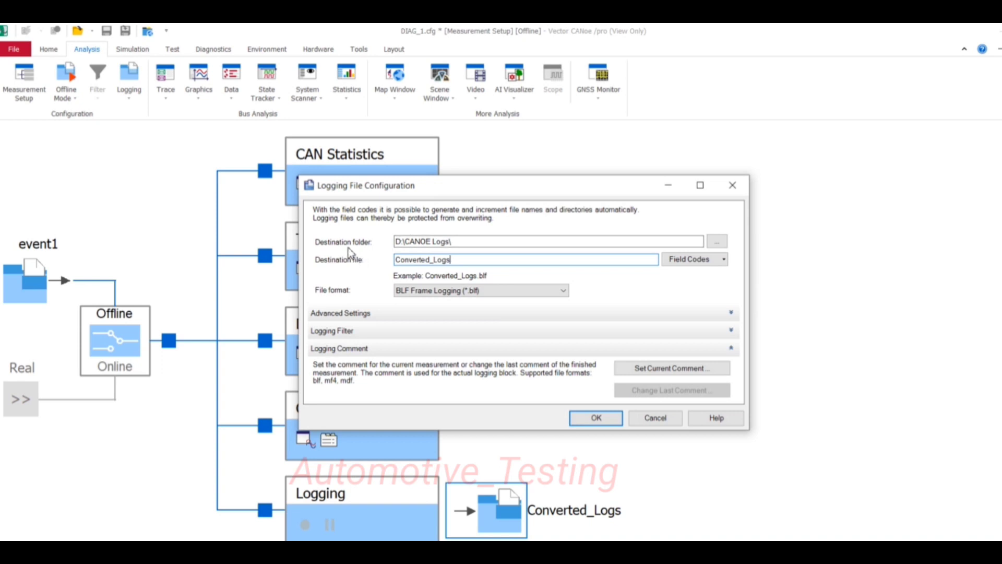
mouse_move(366, 259)
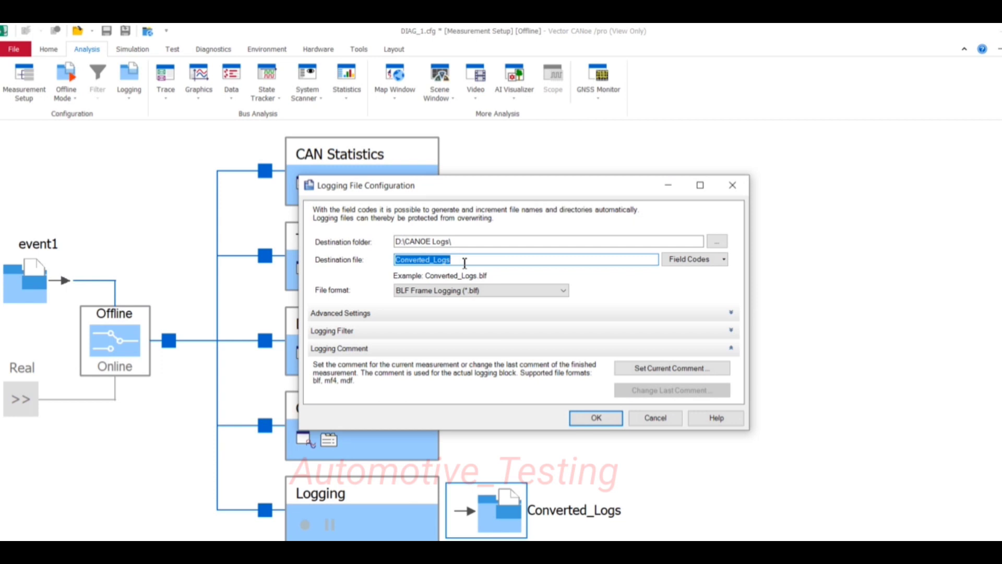
left_click(561, 289)
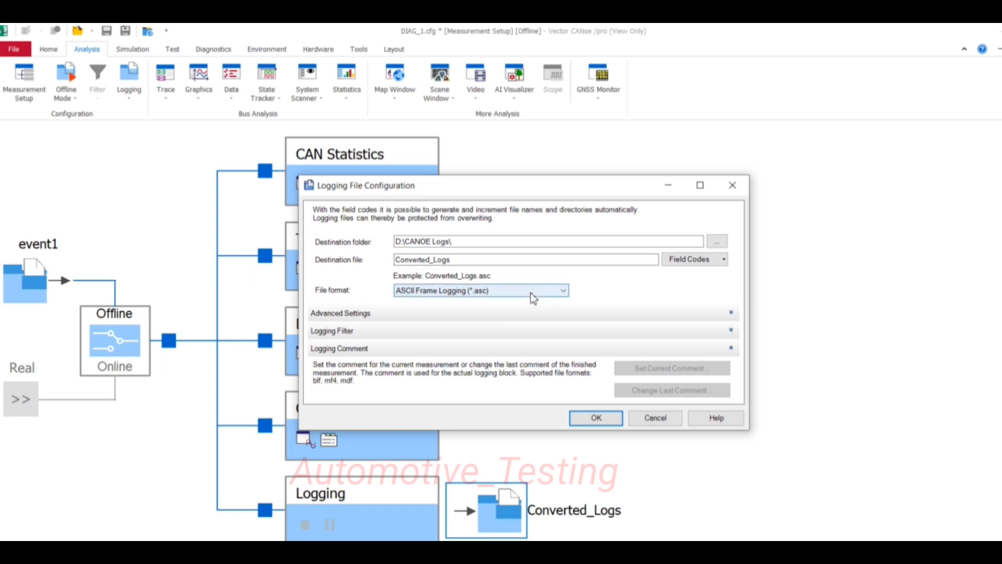
left_click(561, 290)
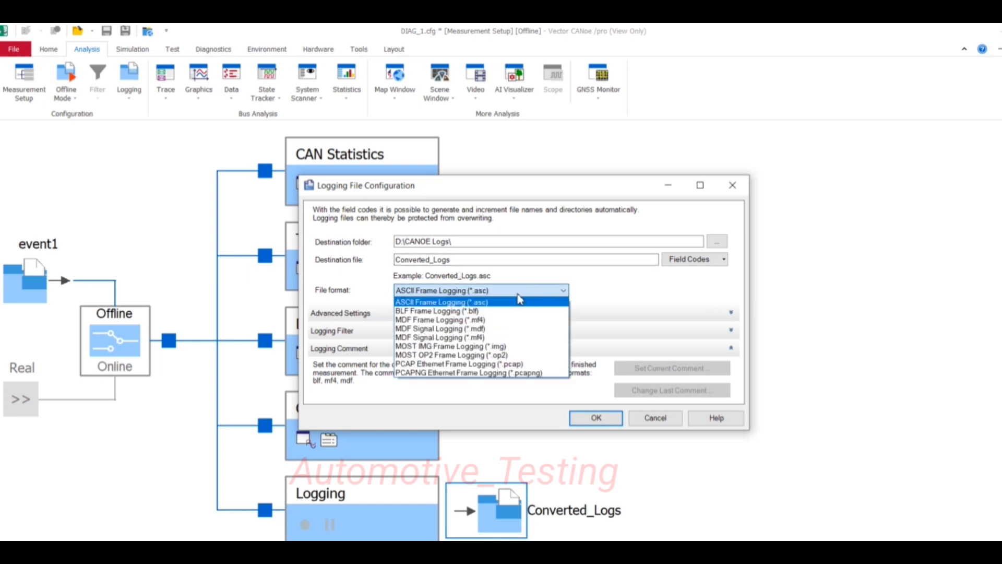
mouse_move(464, 311)
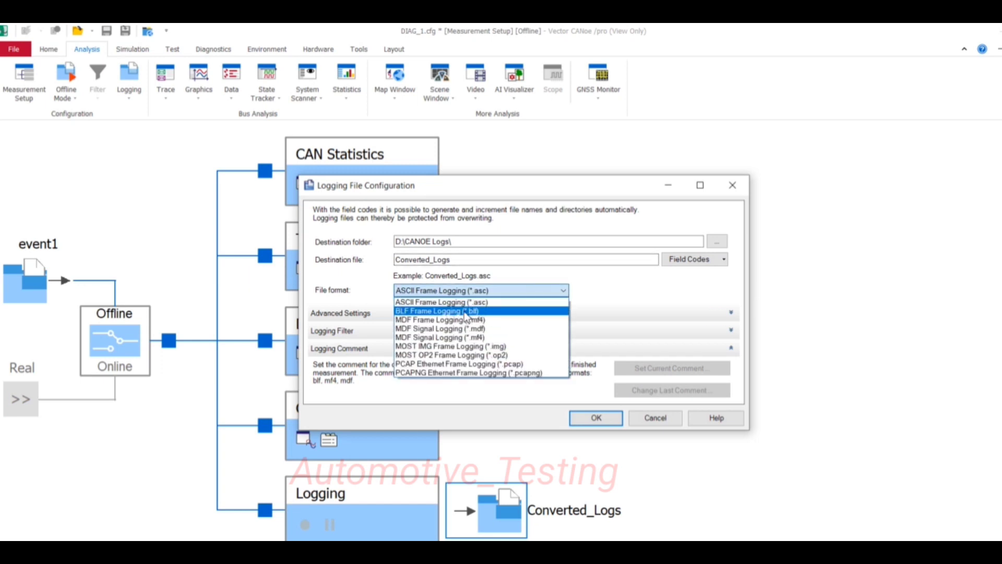
mouse_move(427, 314)
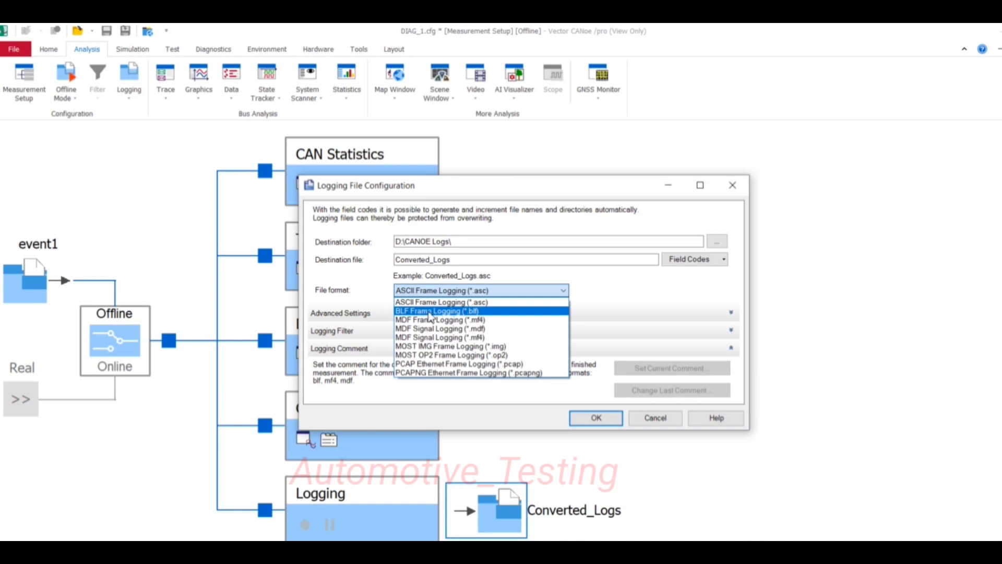
left_click(438, 310)
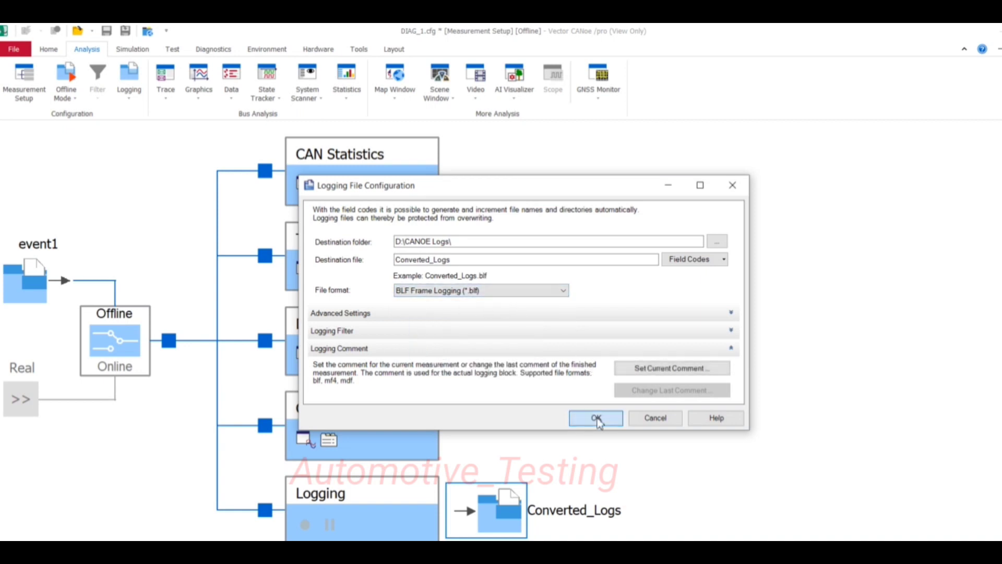
left_click(594, 418)
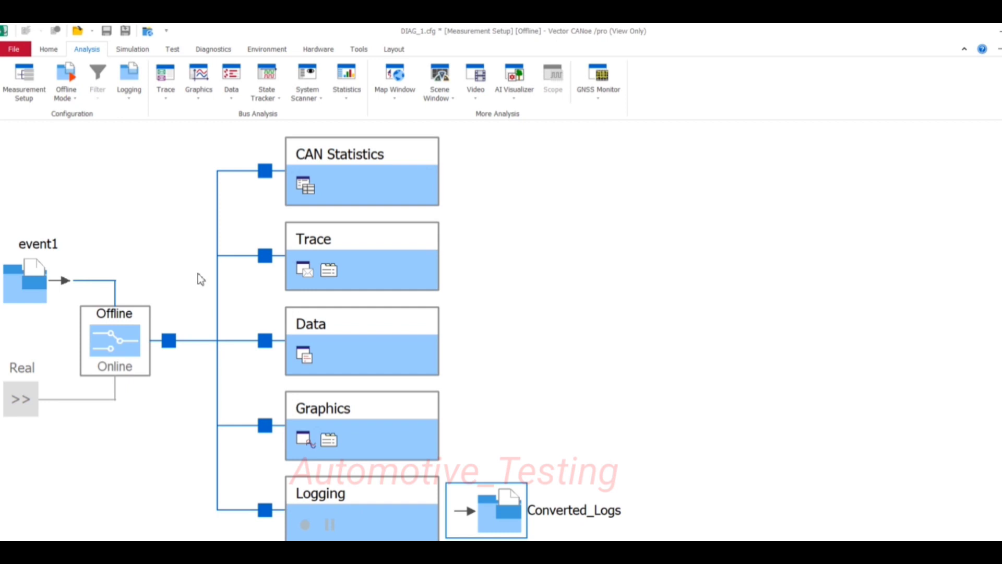